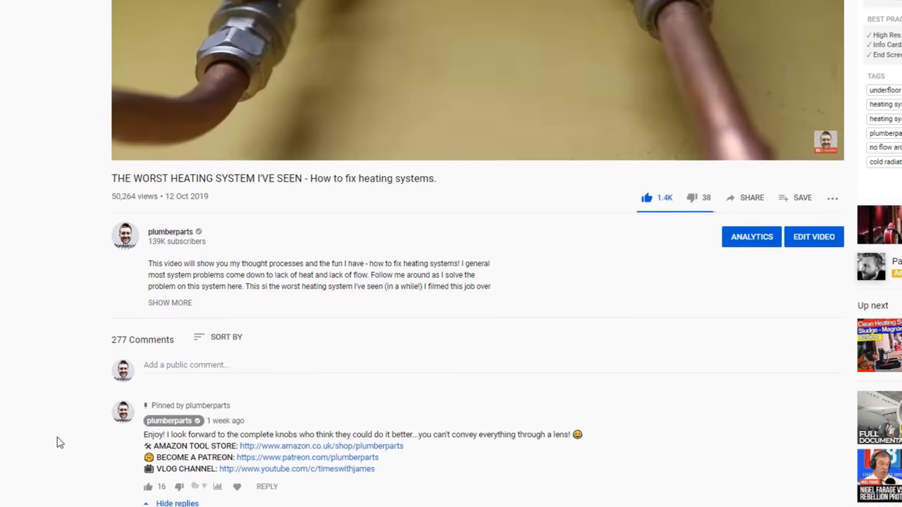
# Step: Scroll down past the pinned comment's replies to later viewer comments with collapsed replies
pyautogui.scroll(-3)
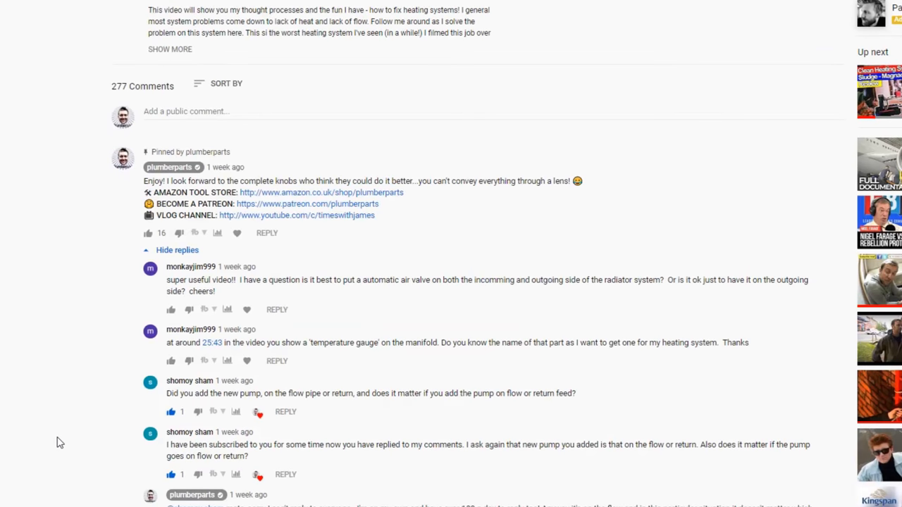
pyautogui.scroll(-3)
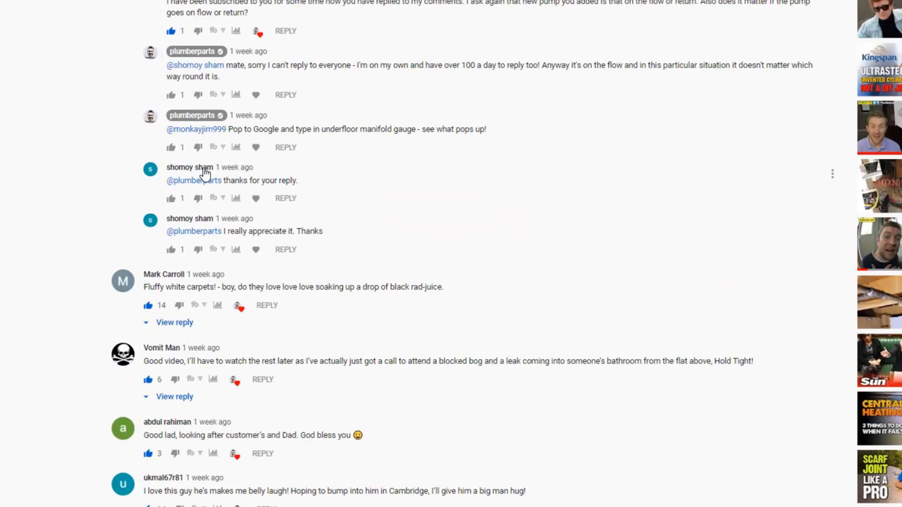
pyautogui.scroll(-3)
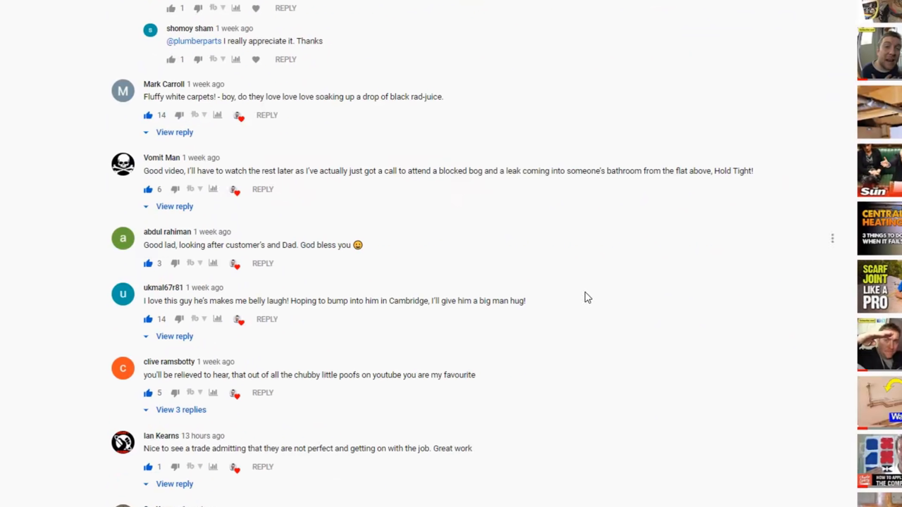
pyautogui.moveTo(650, 283)
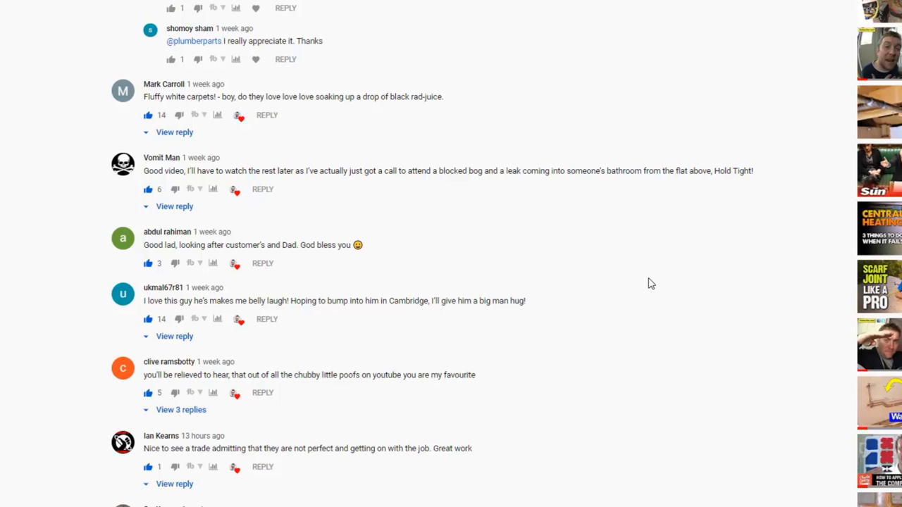
pyautogui.moveTo(674, 303)
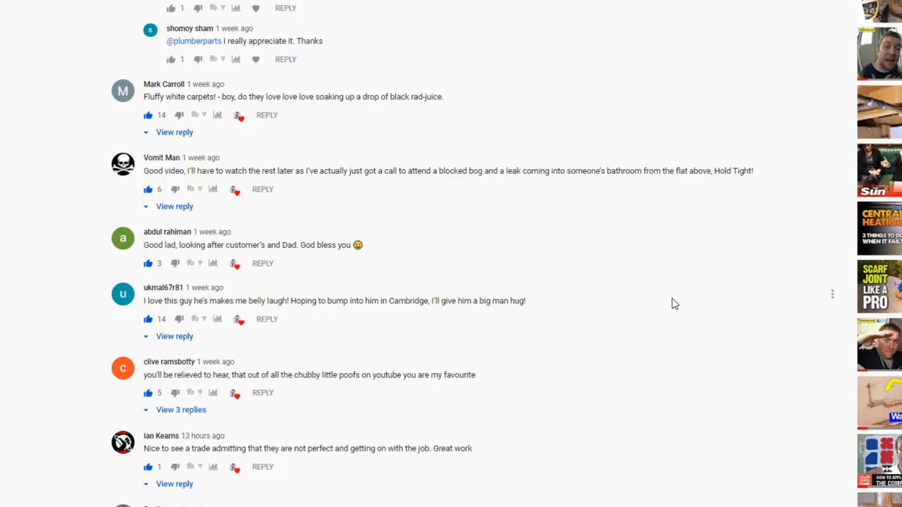
pyautogui.moveTo(780, 297)
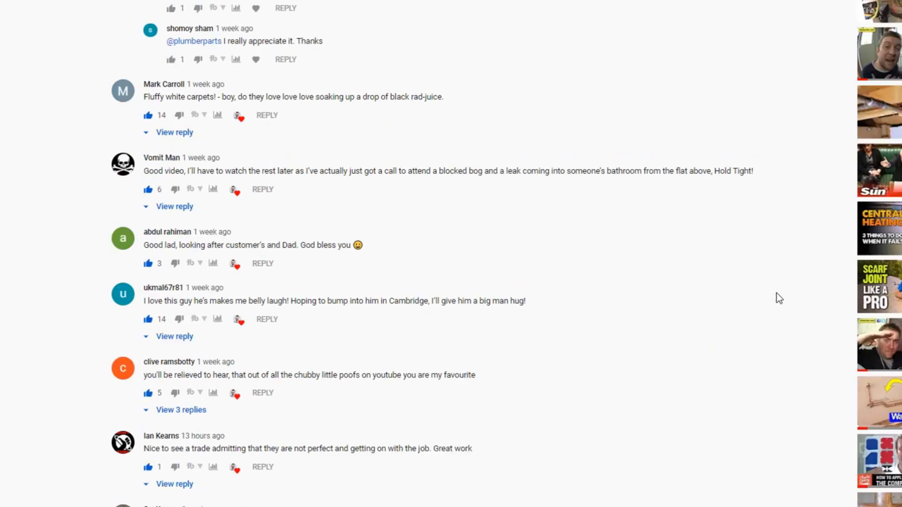
pyautogui.scroll(3)
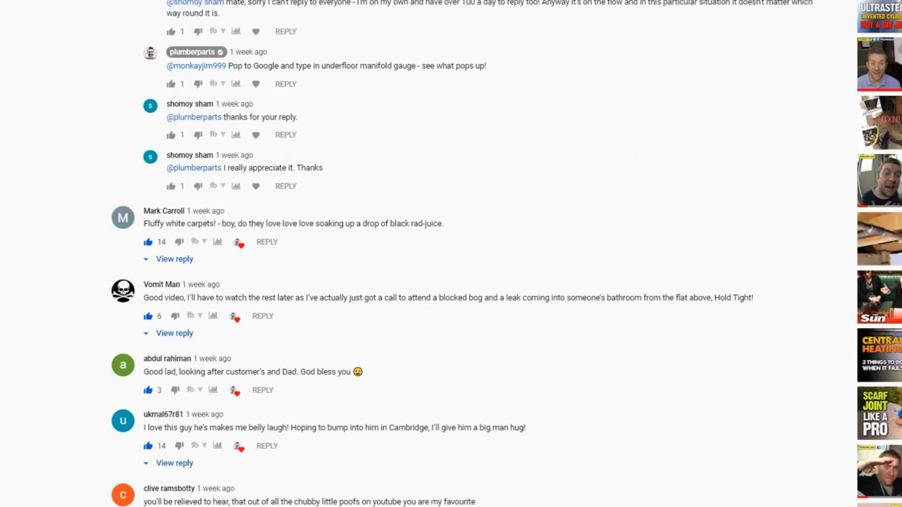
pyautogui.moveTo(788, 417)
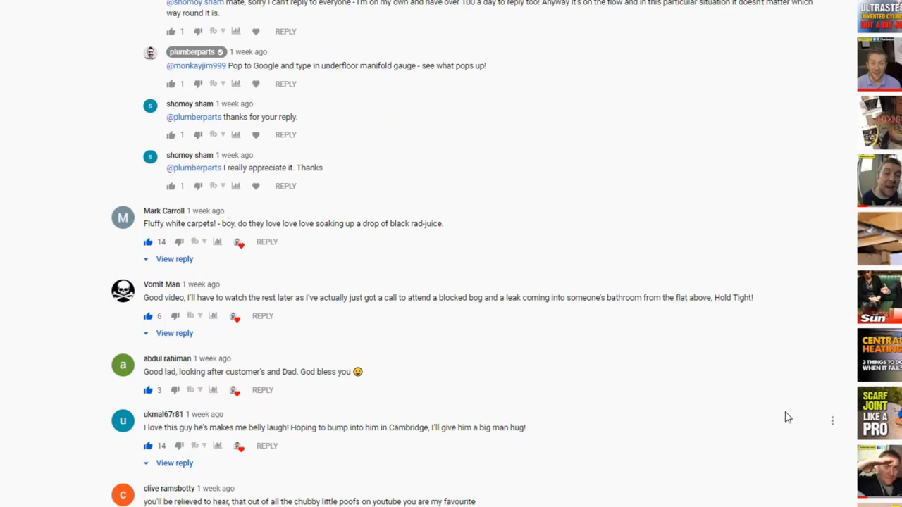
pyautogui.scroll(-3)
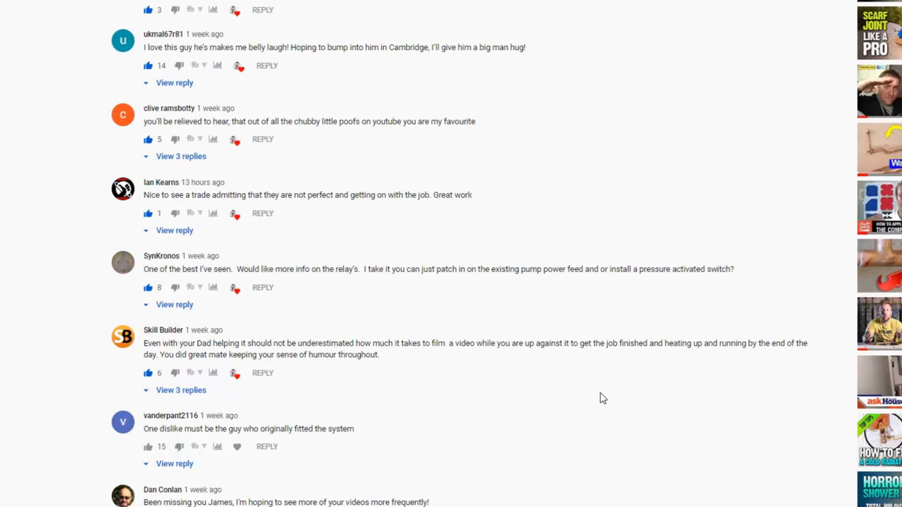
pyautogui.scroll(-3)
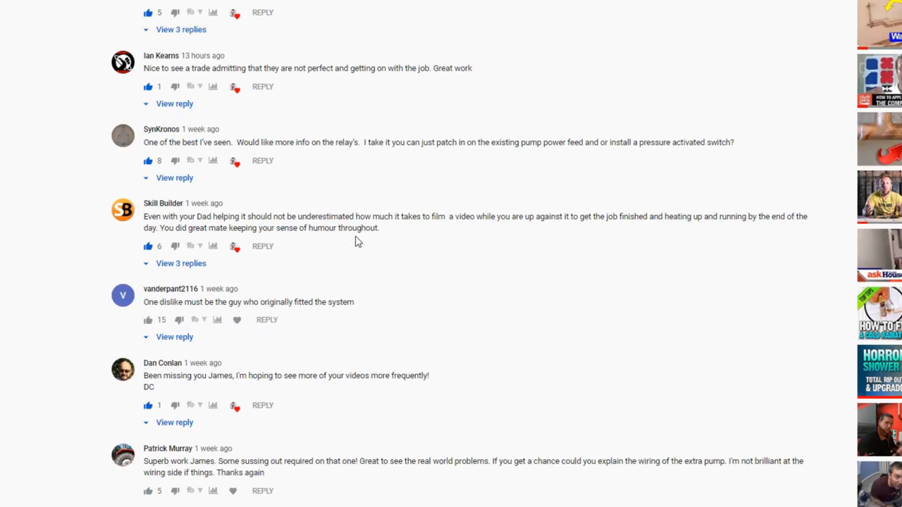
pyautogui.moveTo(385, 238)
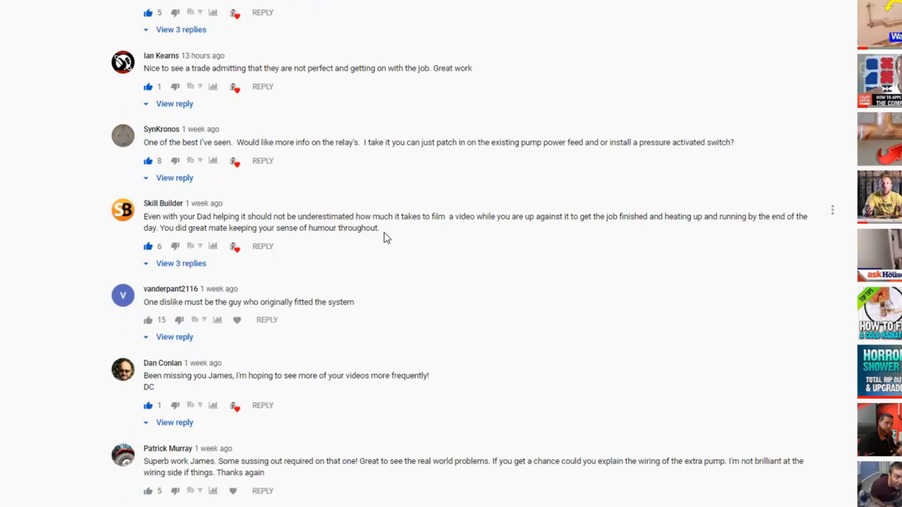
pyautogui.scroll(-3)
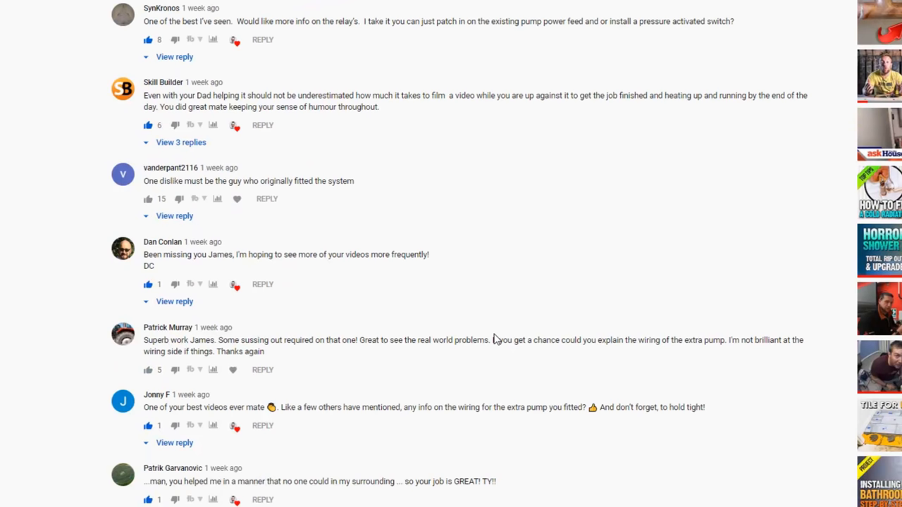
pyautogui.scroll(-3)
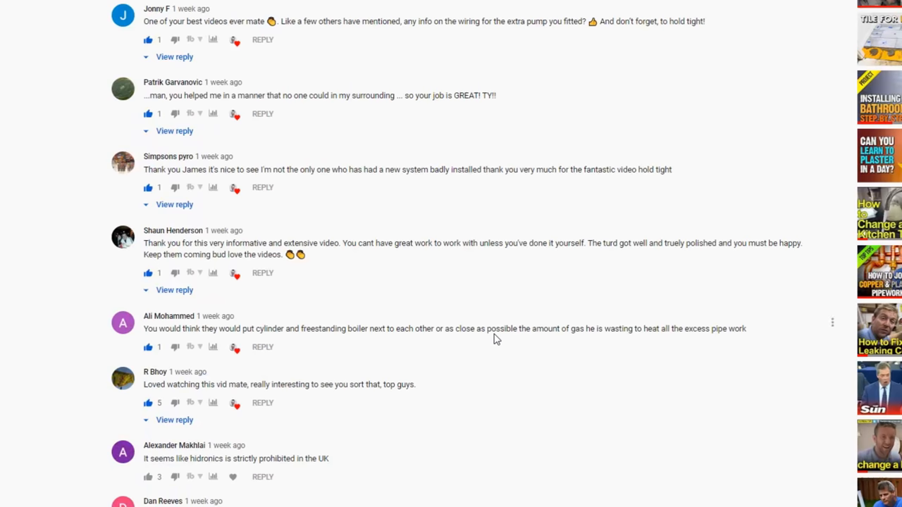
pyautogui.scroll(-3)
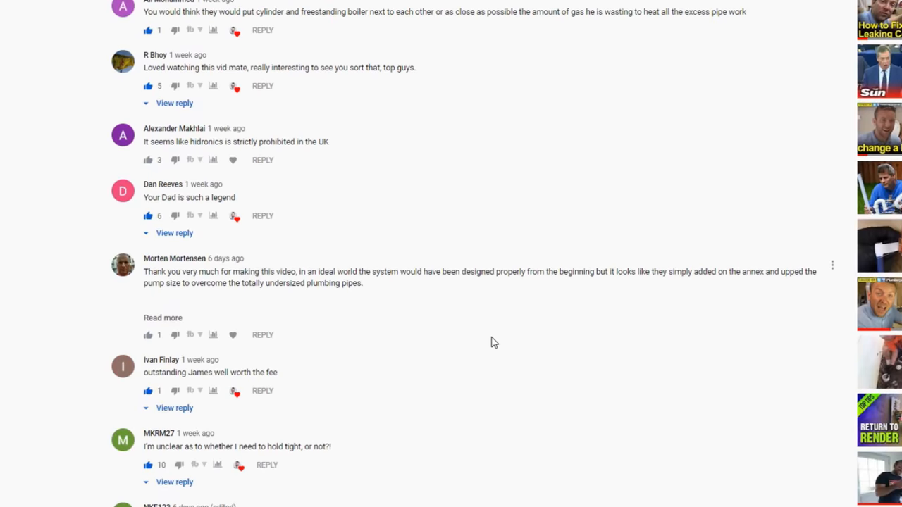
pyautogui.scroll(-3)
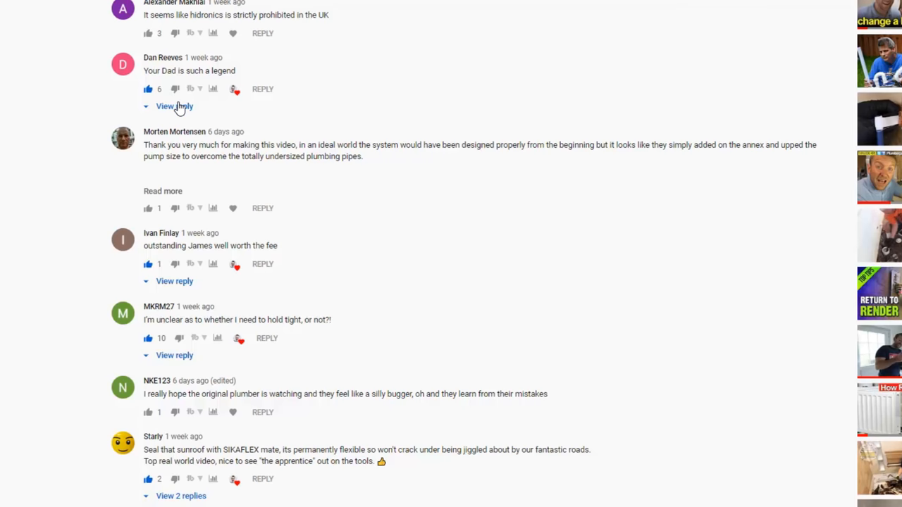
pyautogui.click(169, 106)
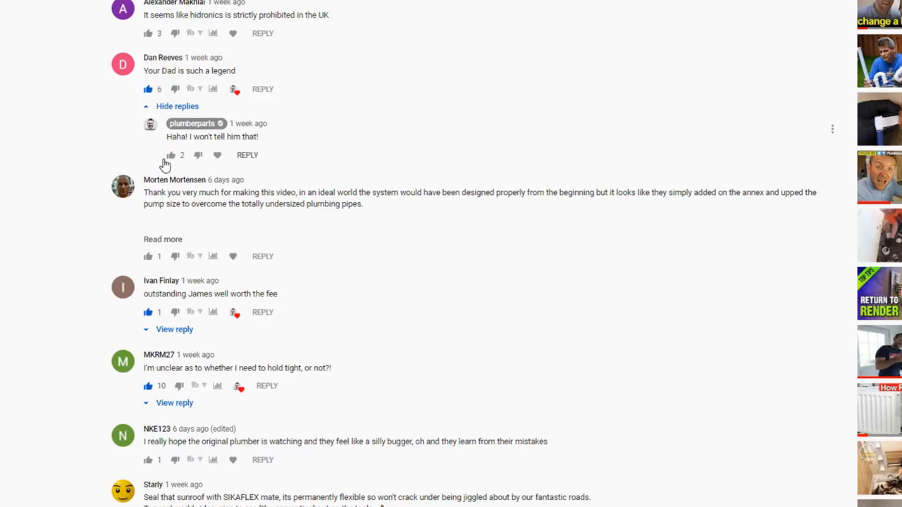
pyautogui.click(171, 155)
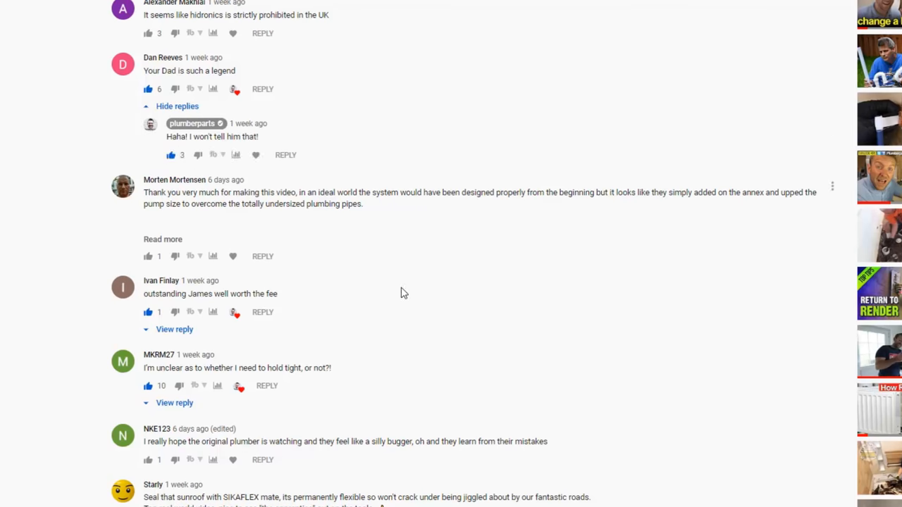
pyautogui.scroll(-3)
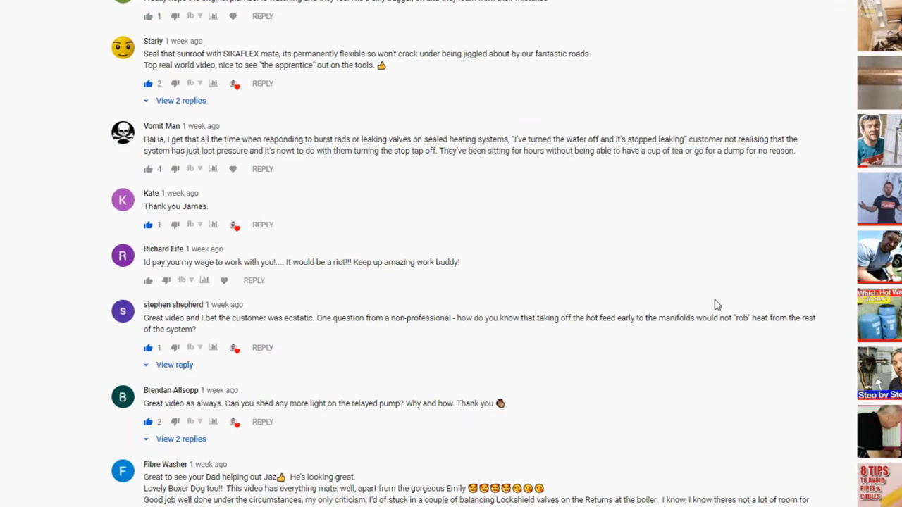
pyautogui.scroll(-3)
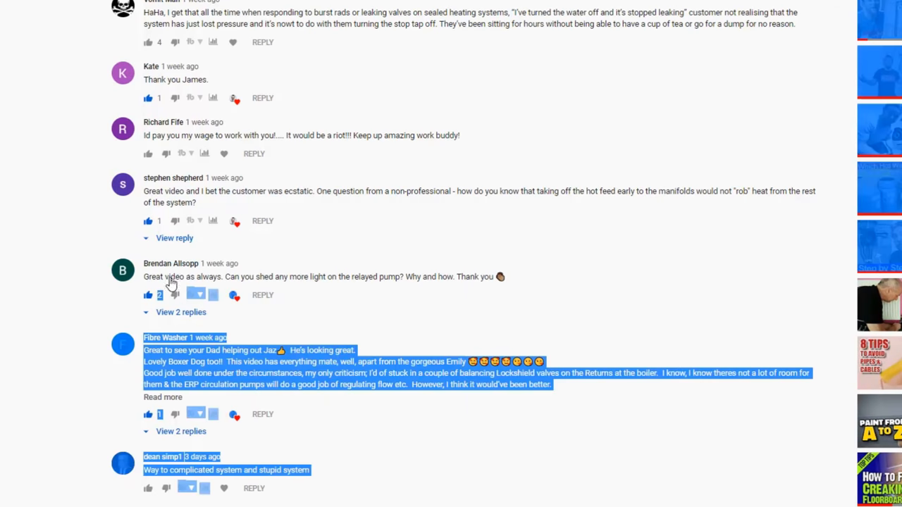
pyautogui.click(181, 312)
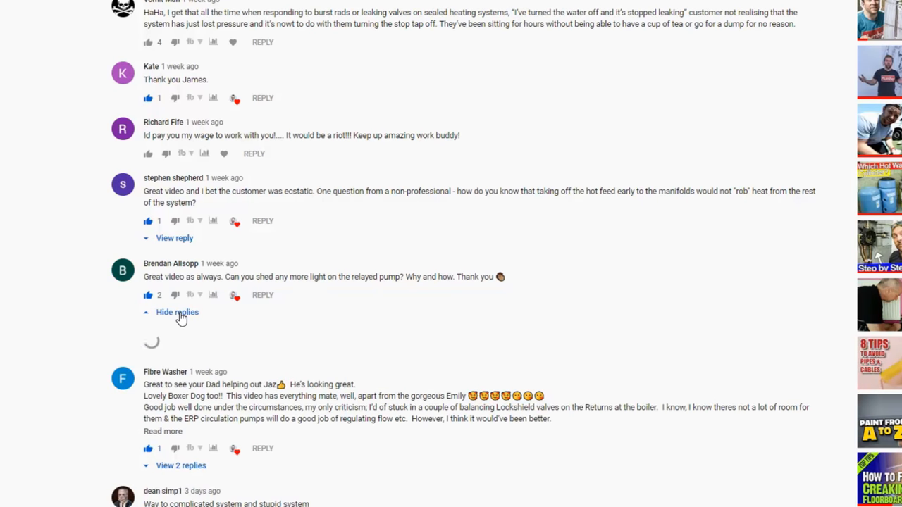
pyautogui.click(177, 312)
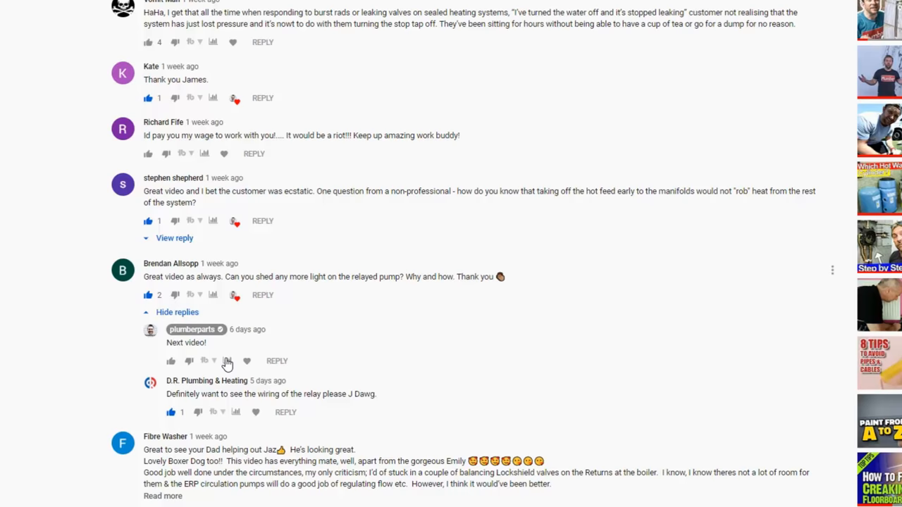
pyautogui.scroll(-3)
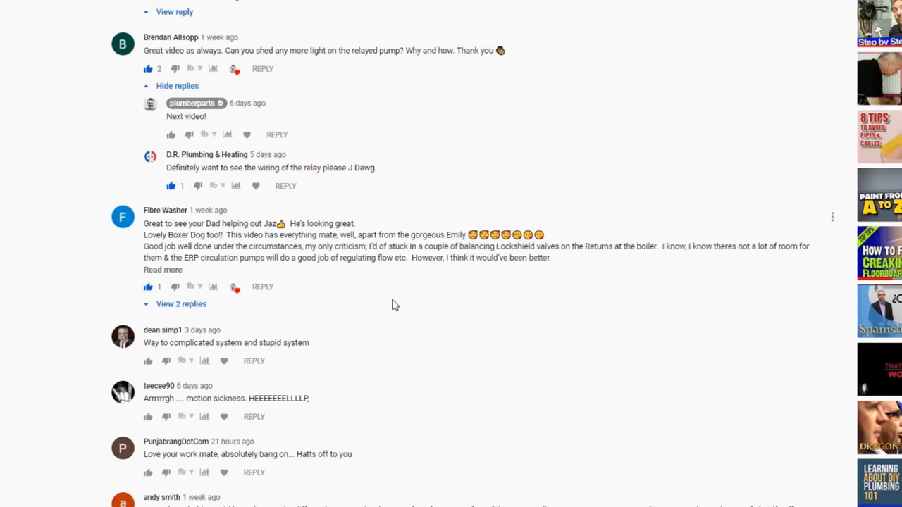
pyautogui.scroll(-3)
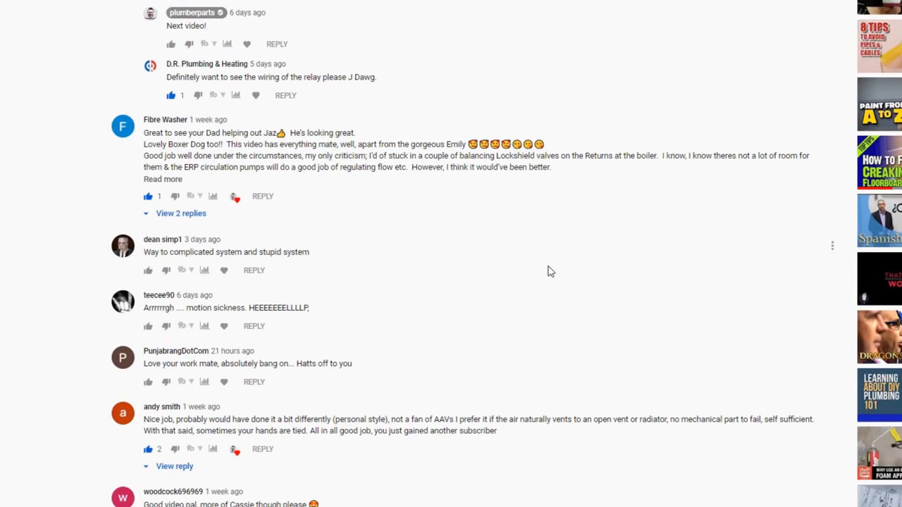
pyautogui.scroll(-3)
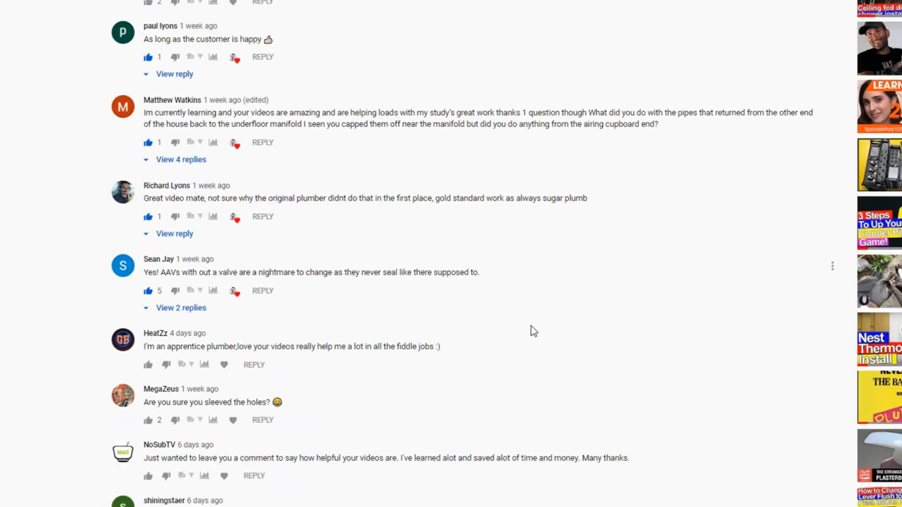
pyautogui.scroll(-3)
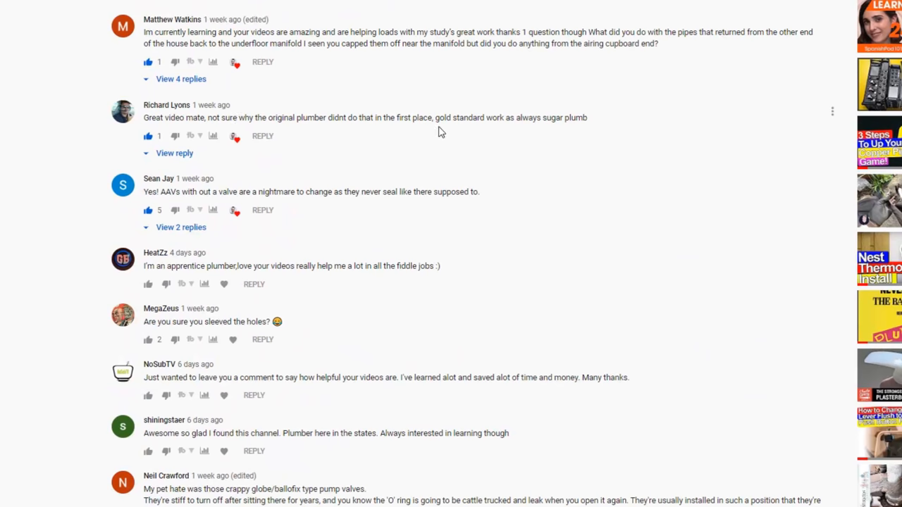
pyautogui.moveTo(187, 155)
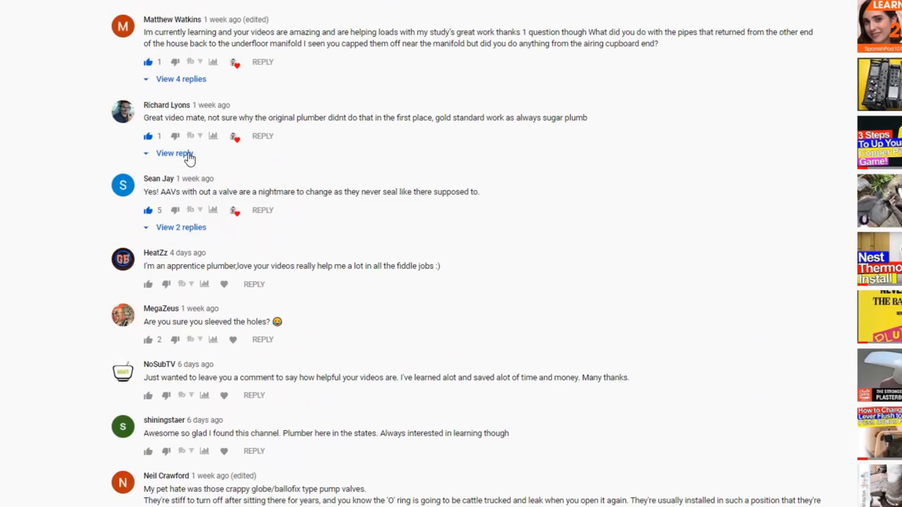
pyautogui.scroll(-3)
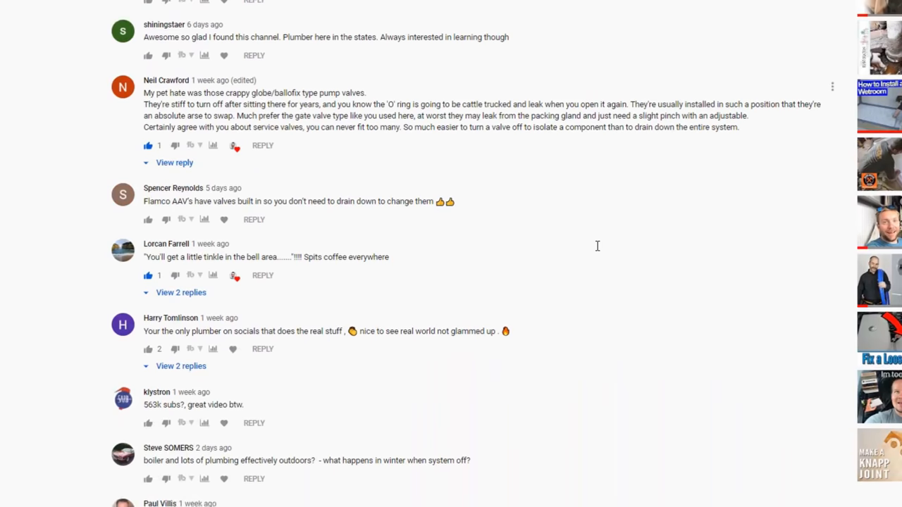
pyautogui.scroll(-3)
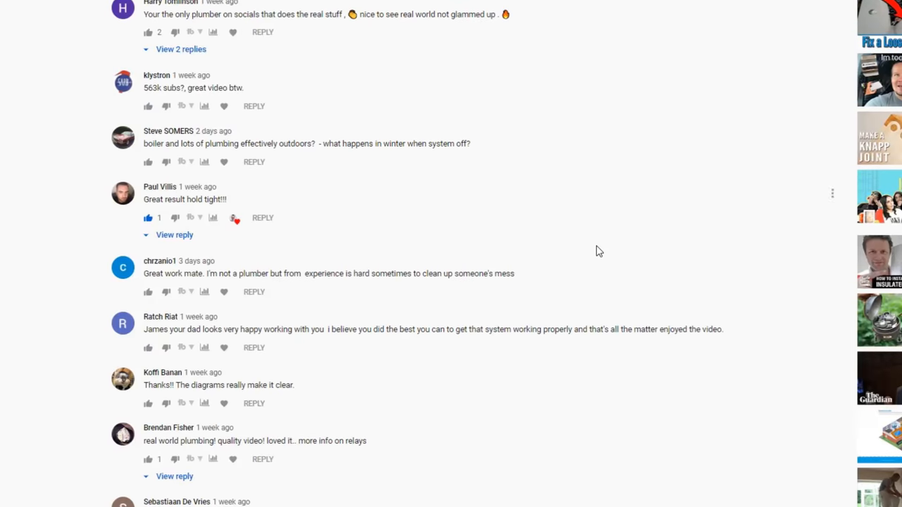
pyautogui.scroll(-3)
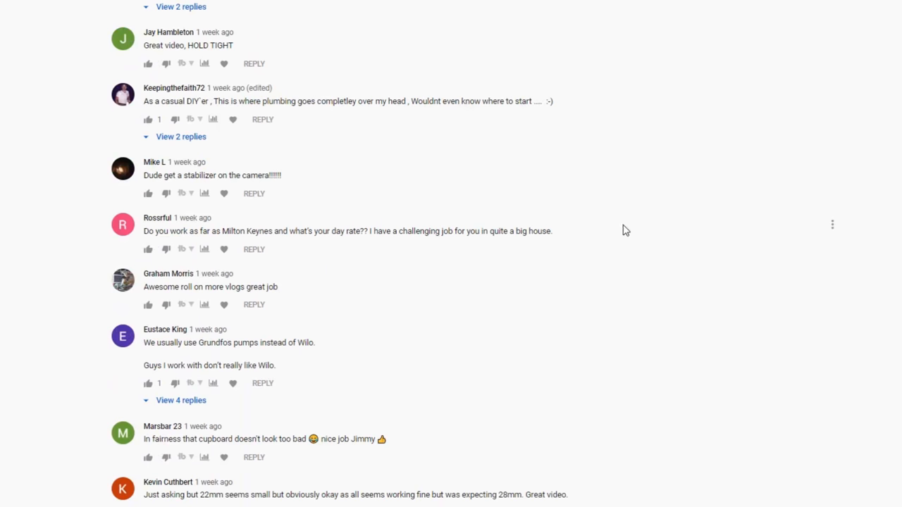
pyautogui.scroll(-3)
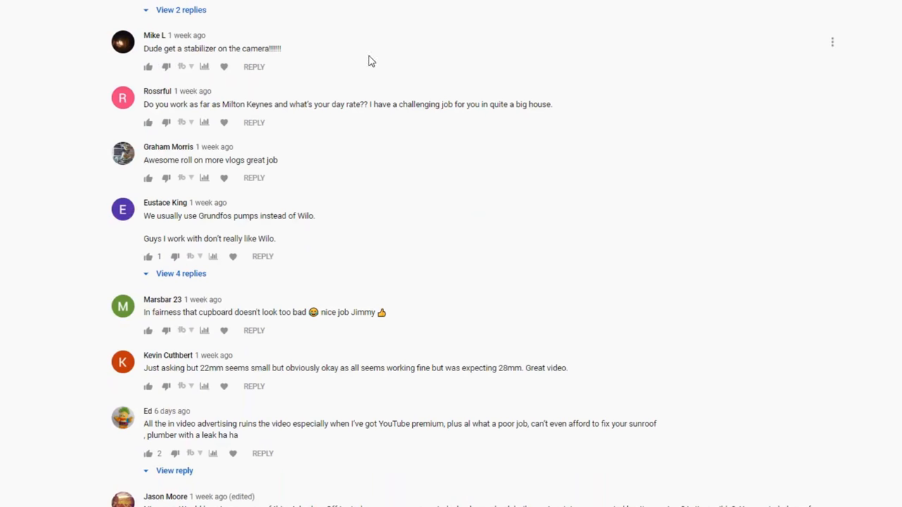
pyautogui.scroll(-3)
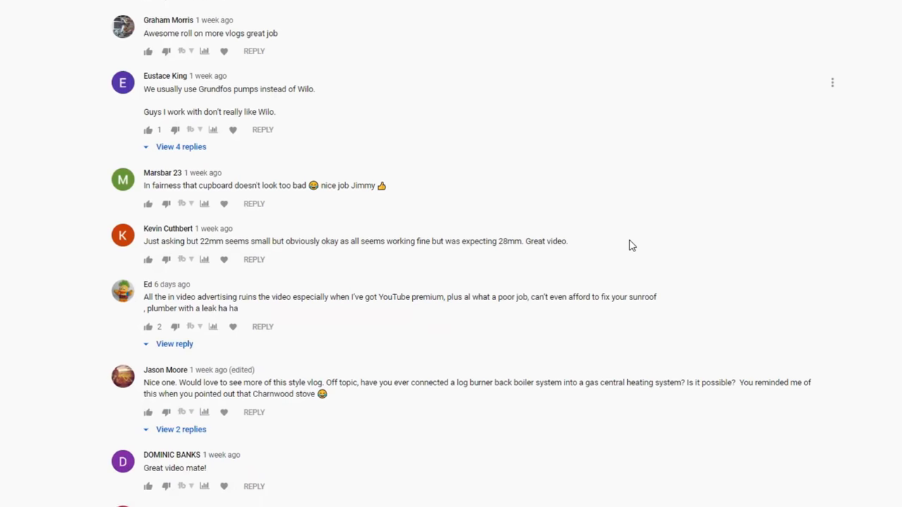
pyautogui.scroll(-3)
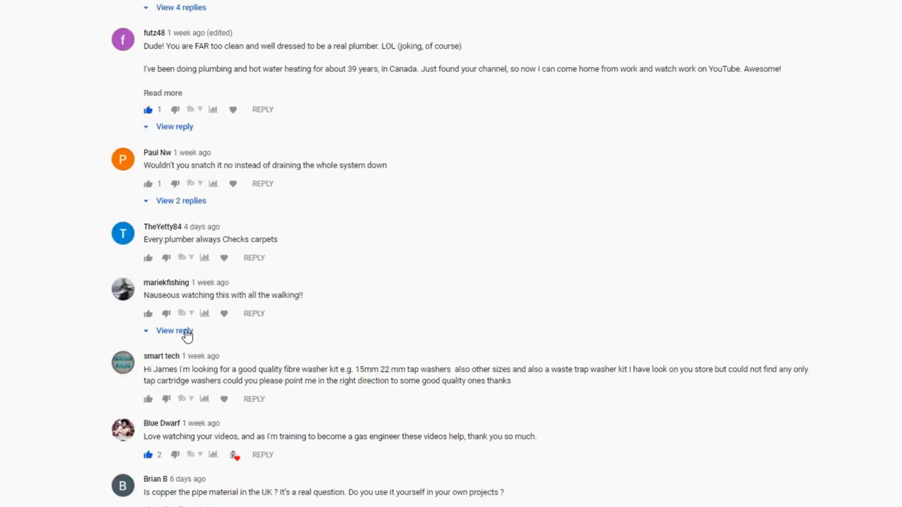
pyautogui.click(174, 331)
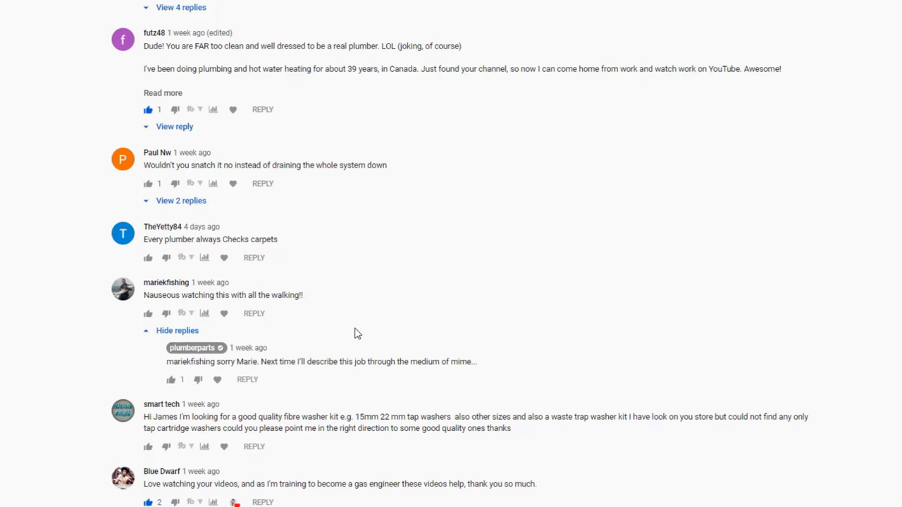
pyautogui.moveTo(533, 359)
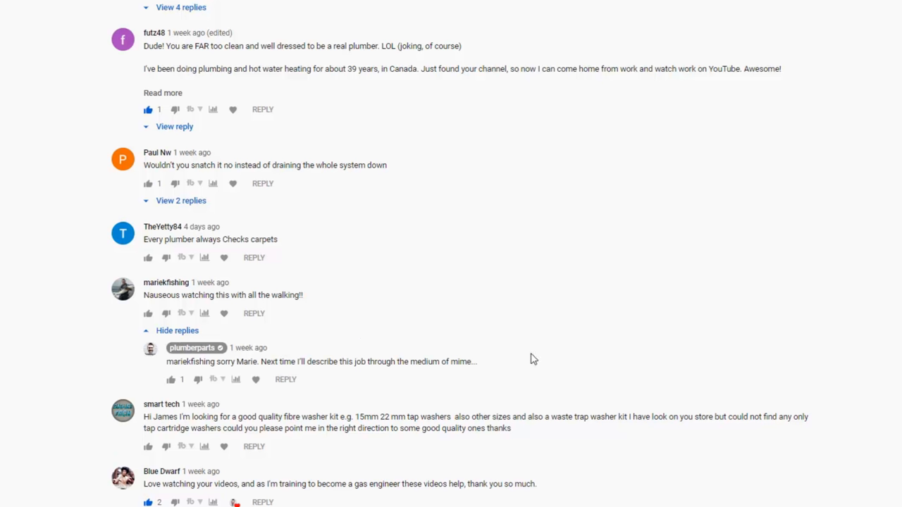
pyautogui.moveTo(486, 376)
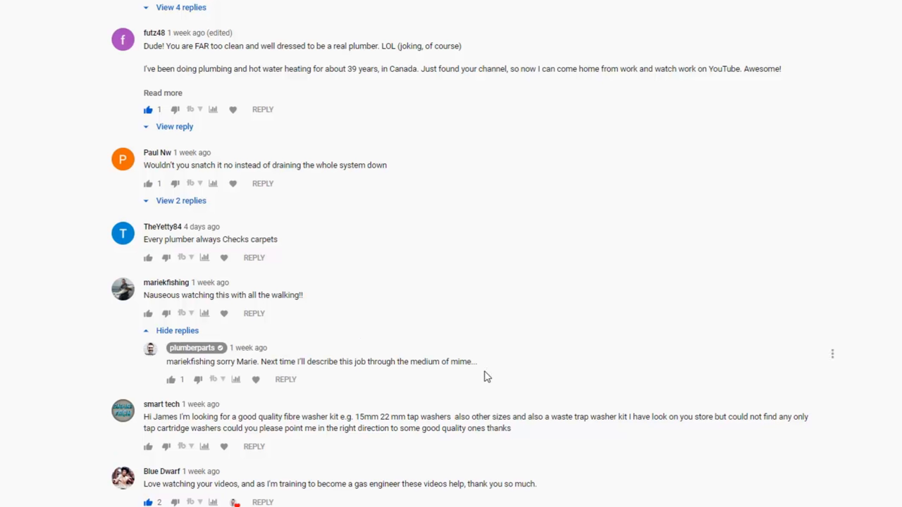